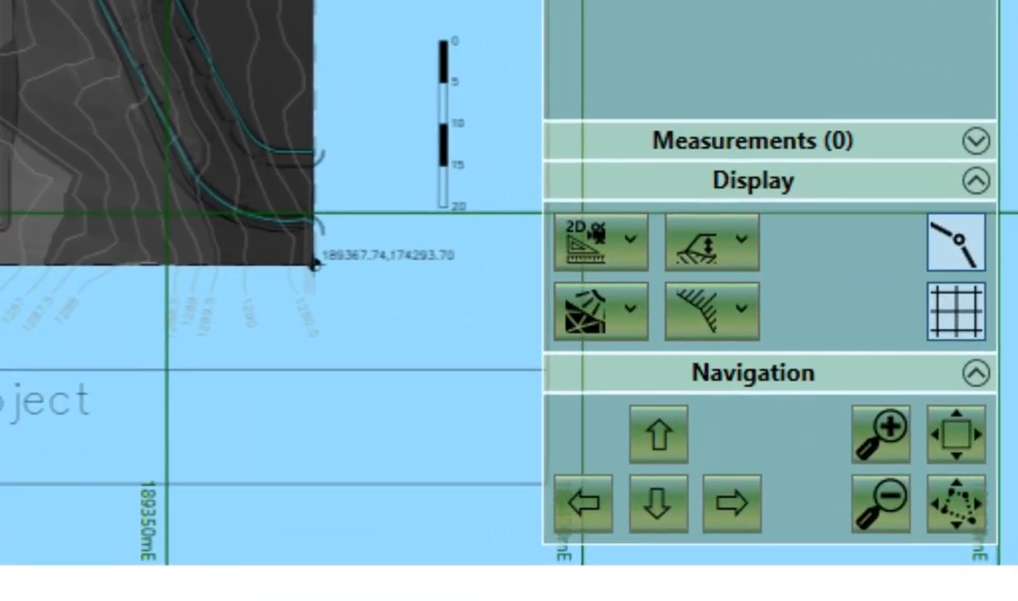
Step: Switch the terrain to the 3D orbit view and orbit it around to another side
left_click(628, 244)
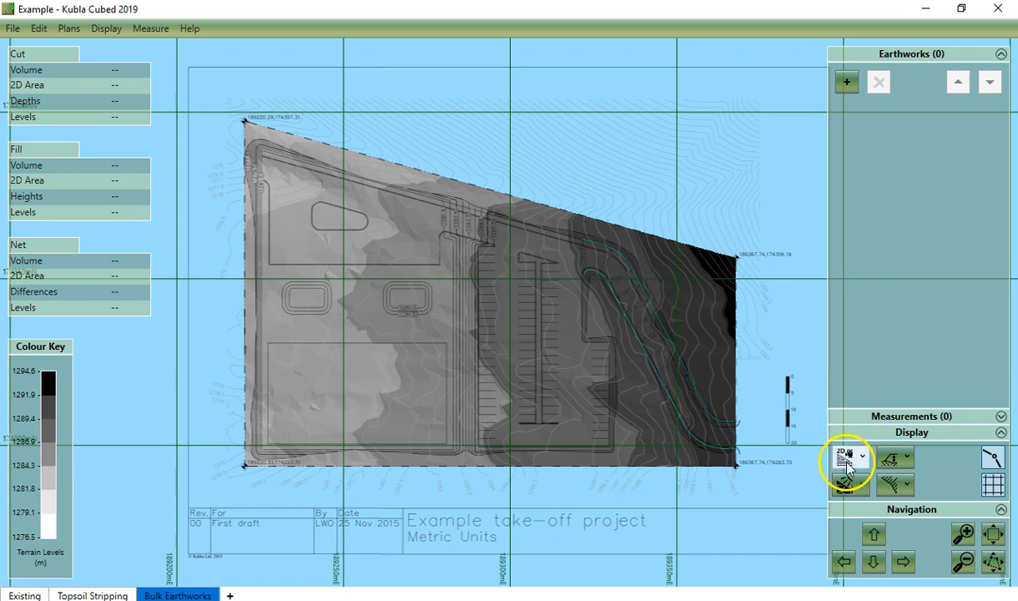
left_click(844, 456)
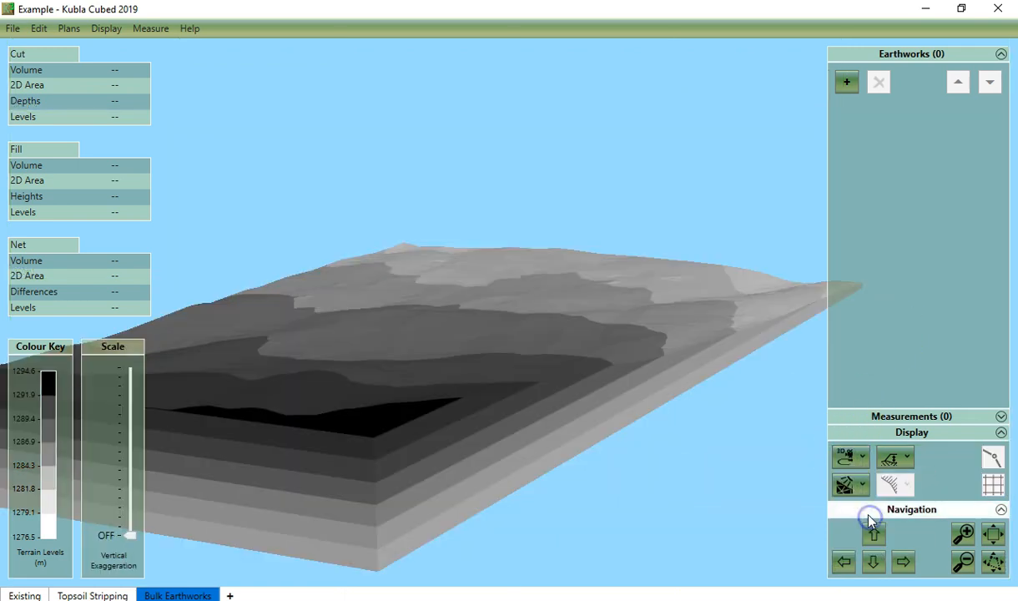
mouse_move(687, 335)
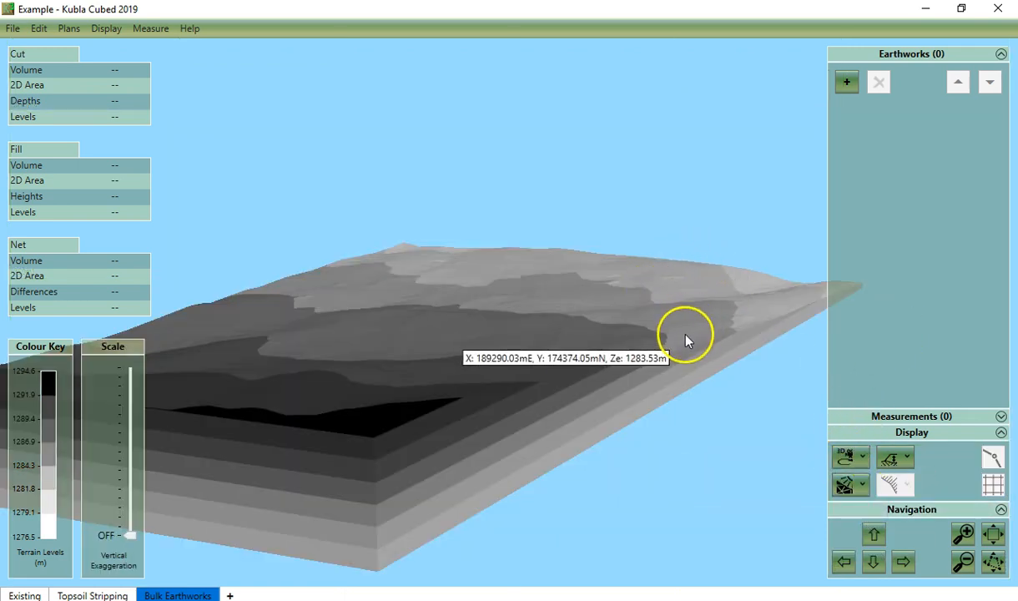
left_click_drag(687, 340, 526, 349)
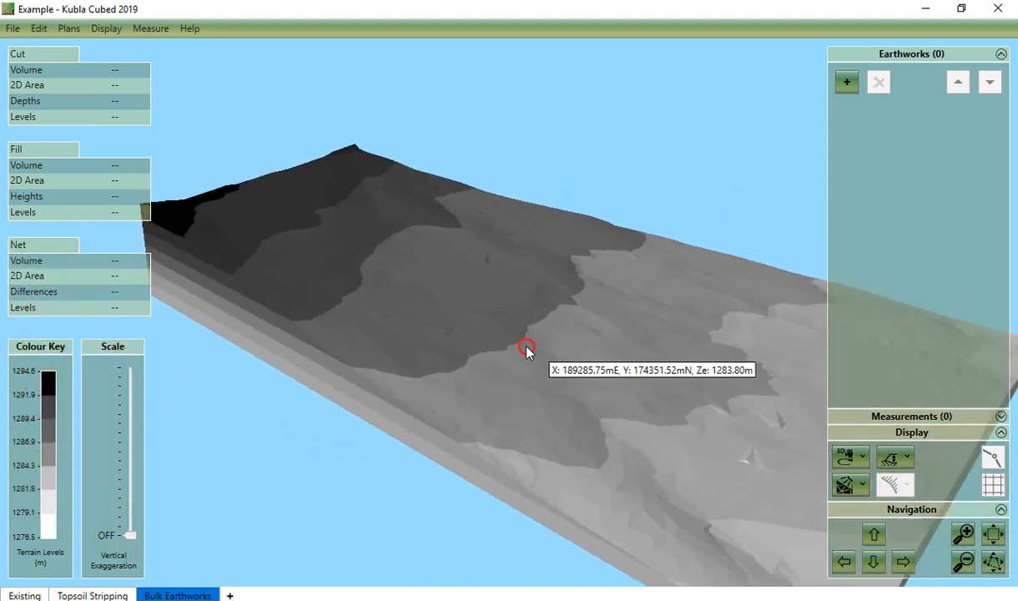
left_click_drag(525, 347, 497, 364)
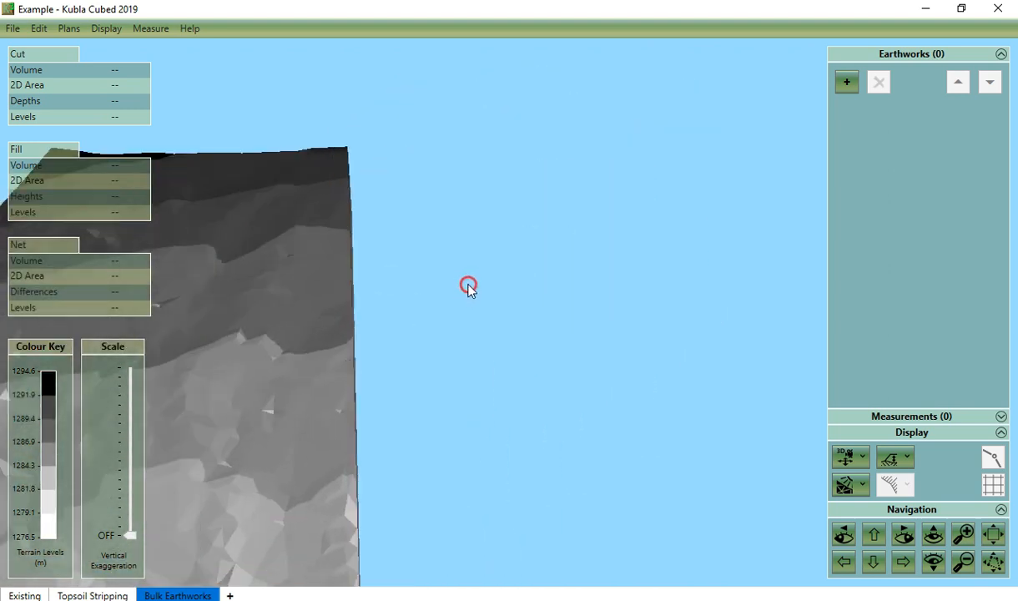
left_click_drag(467, 284, 467, 440)
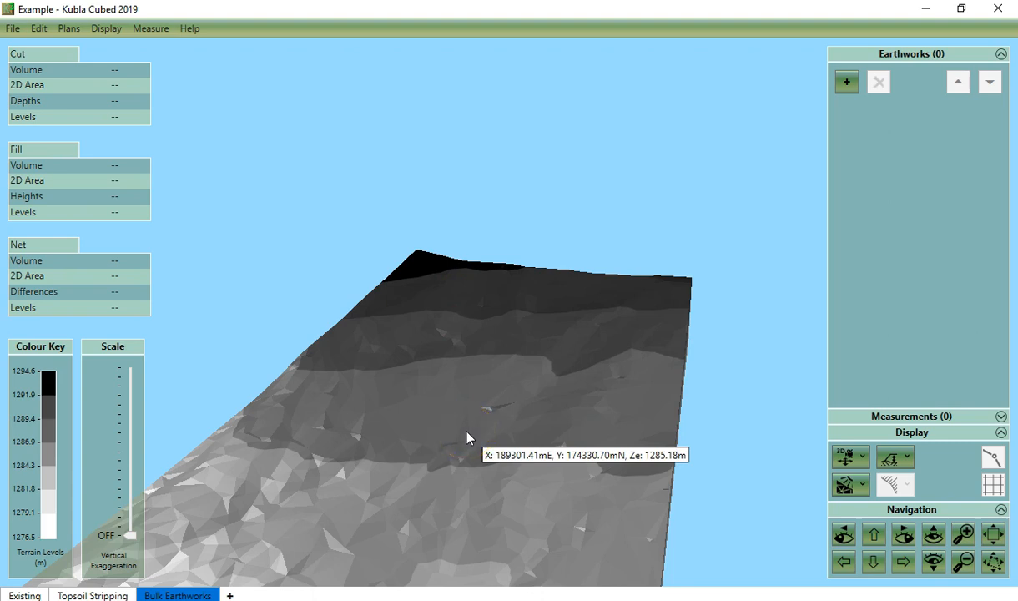
mouse_move(843, 460)
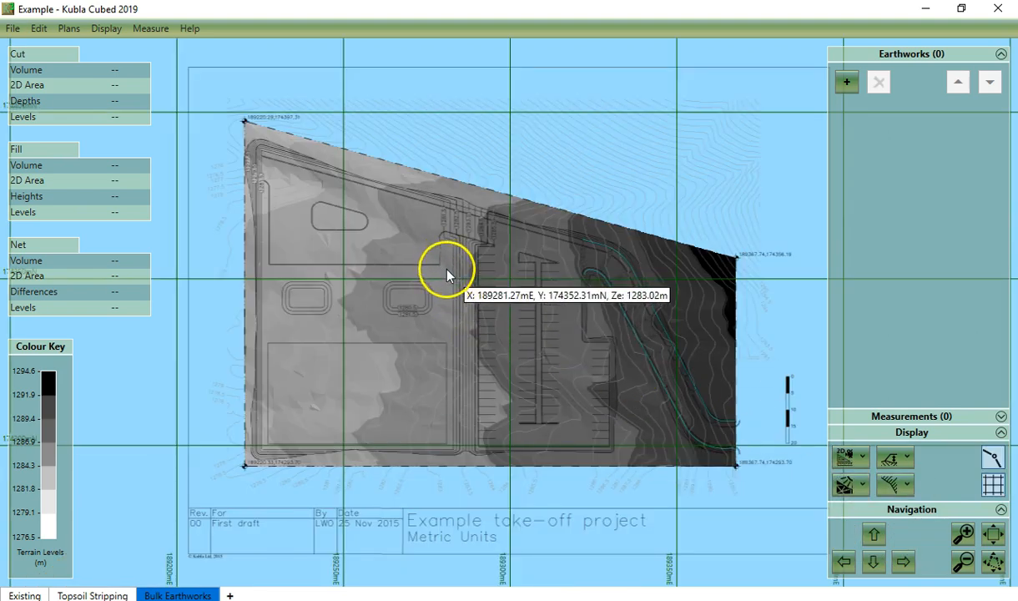
mouse_move(487, 304)
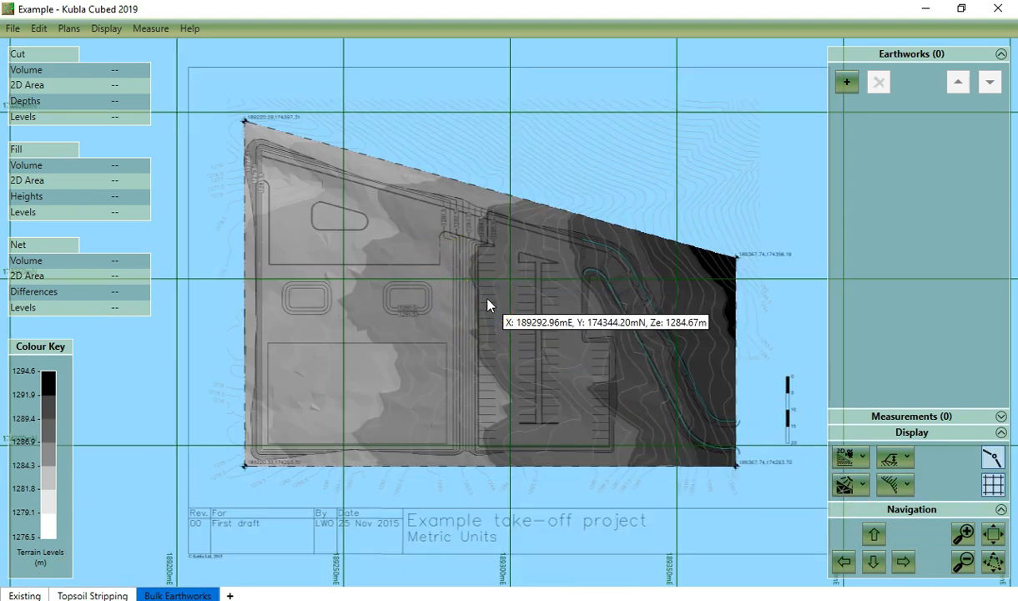
Step: Pan the view up, down, left and right, zoom in and out, then fit the whole site
left_click(874, 532)
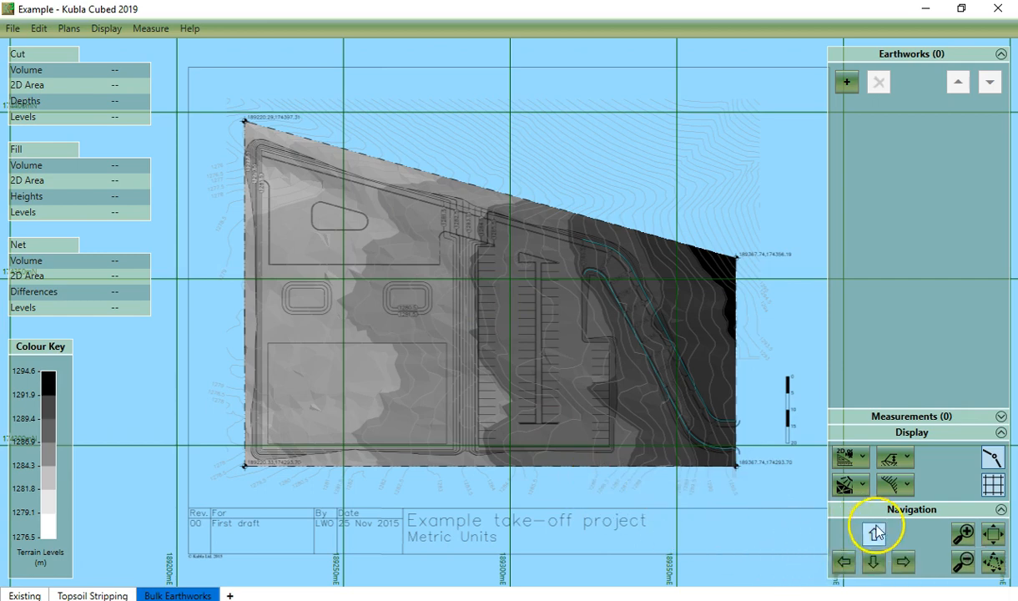
left_click(872, 561)
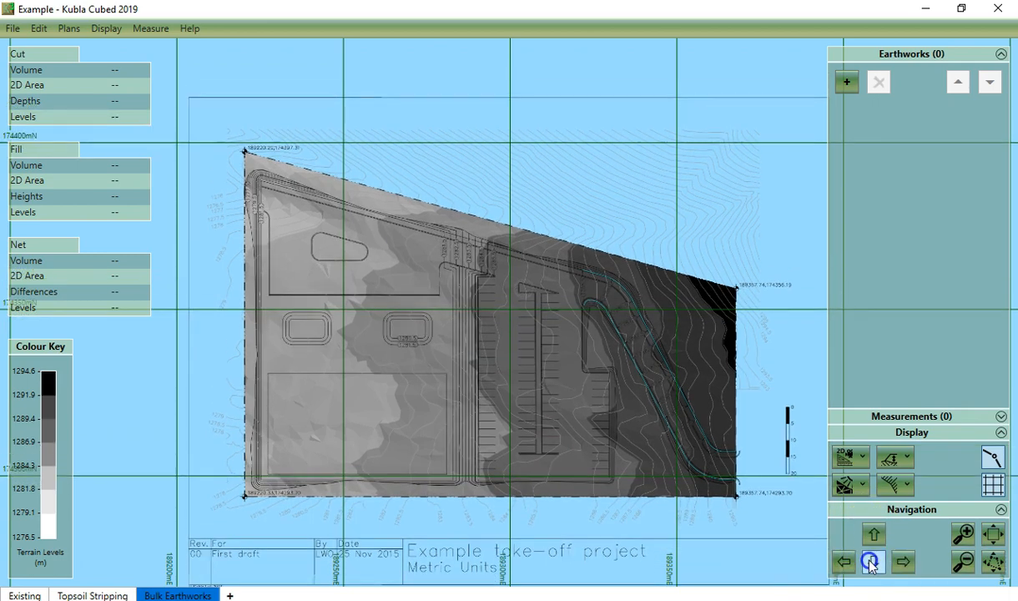
left_click(845, 560)
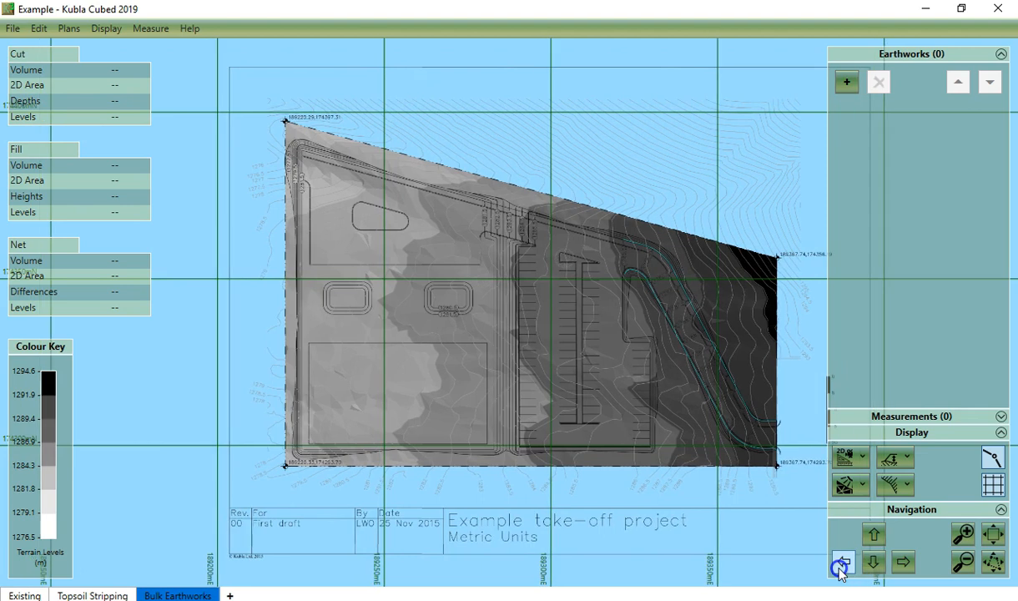
left_click(903, 560)
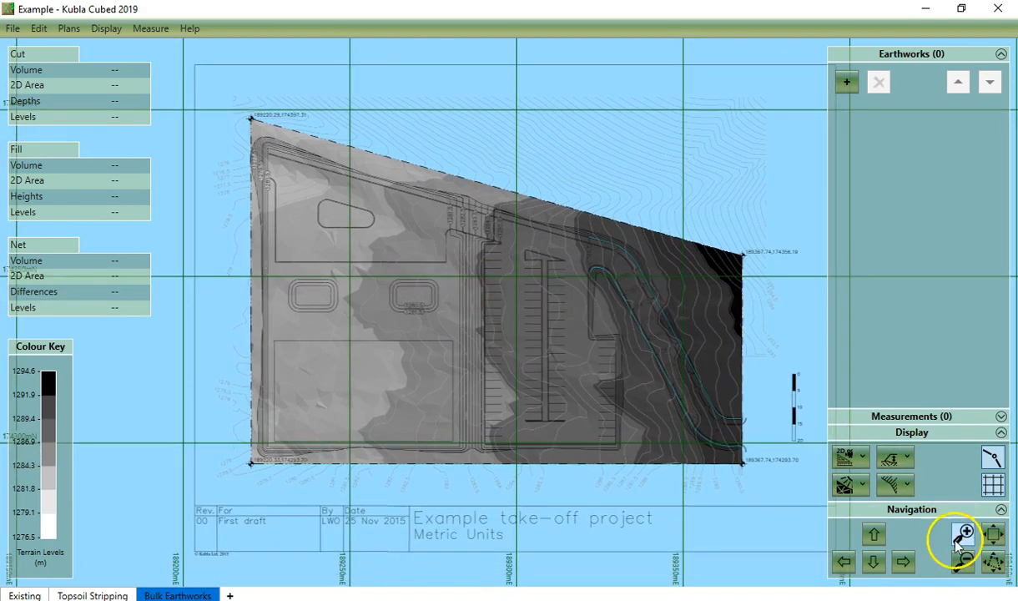
mouse_move(961, 560)
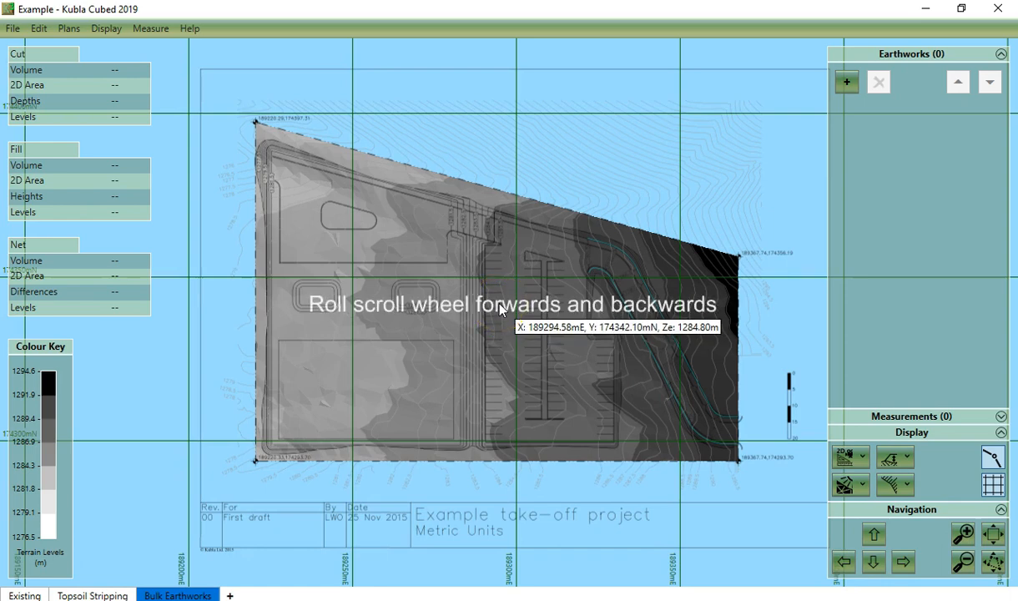
scroll("up", 3)
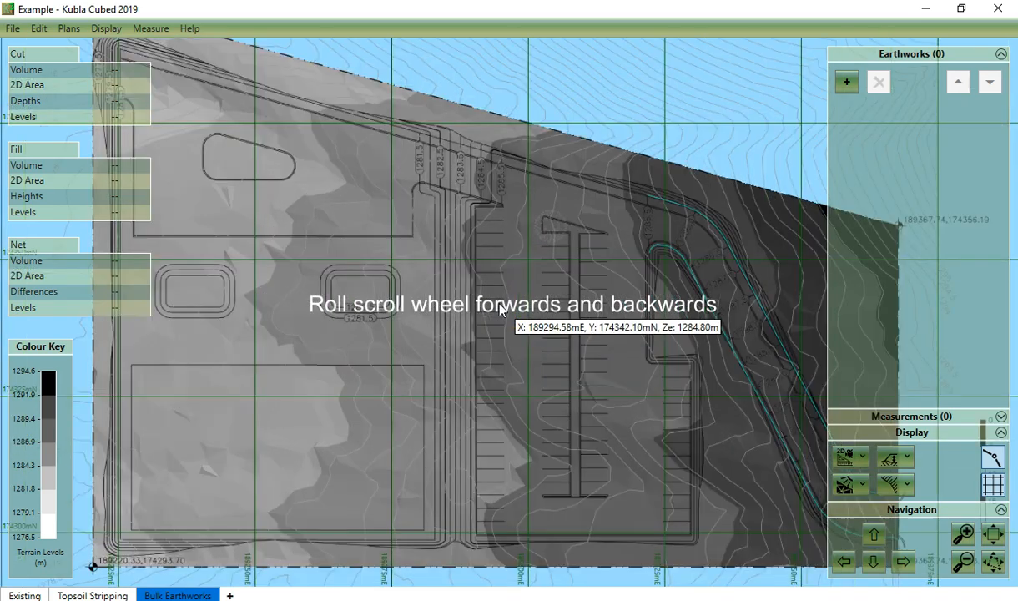
scroll("down", 3)
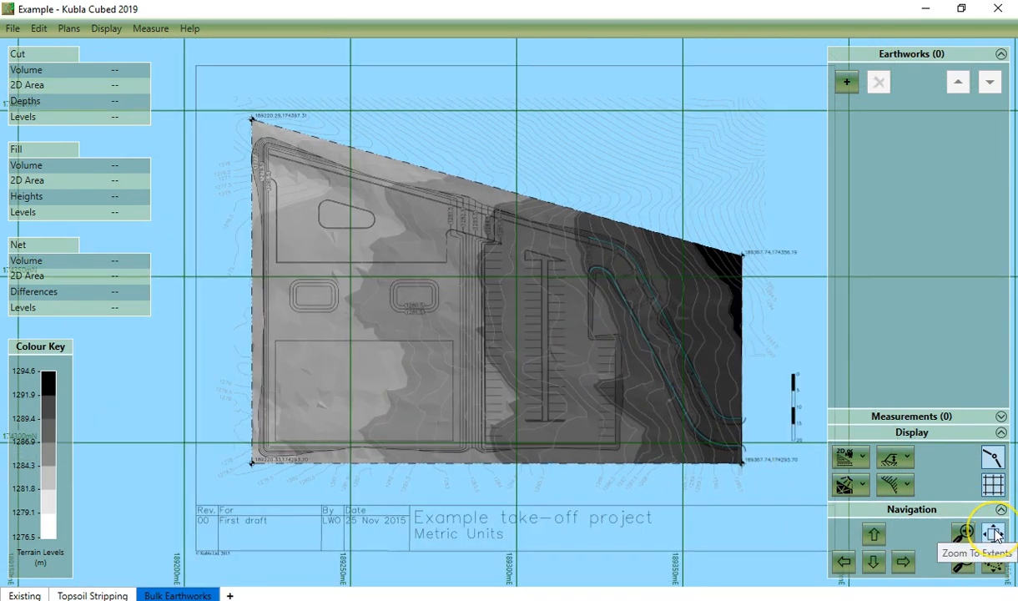
left_click(992, 532)
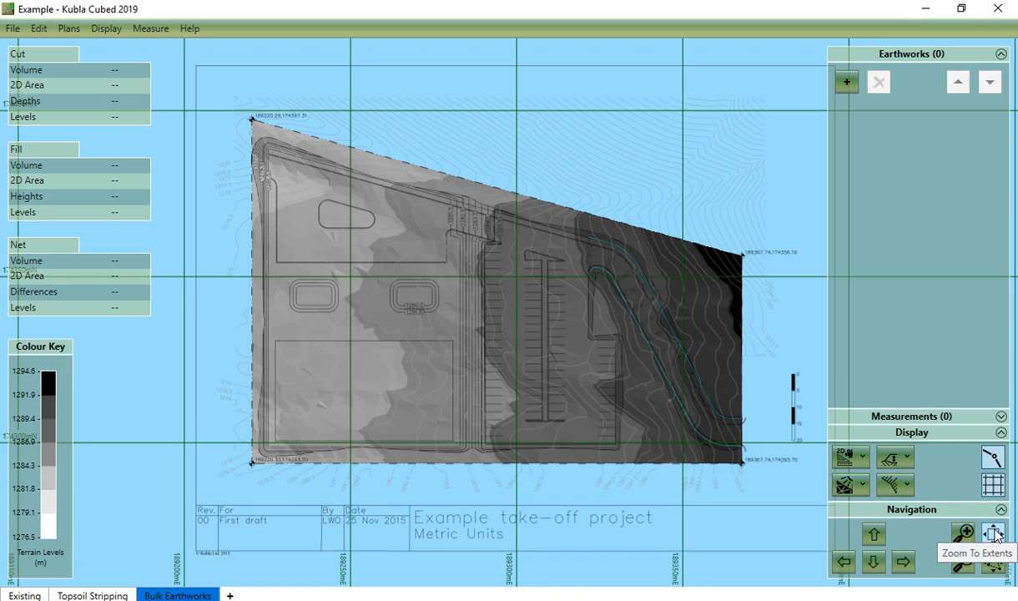
left_click(991, 532)
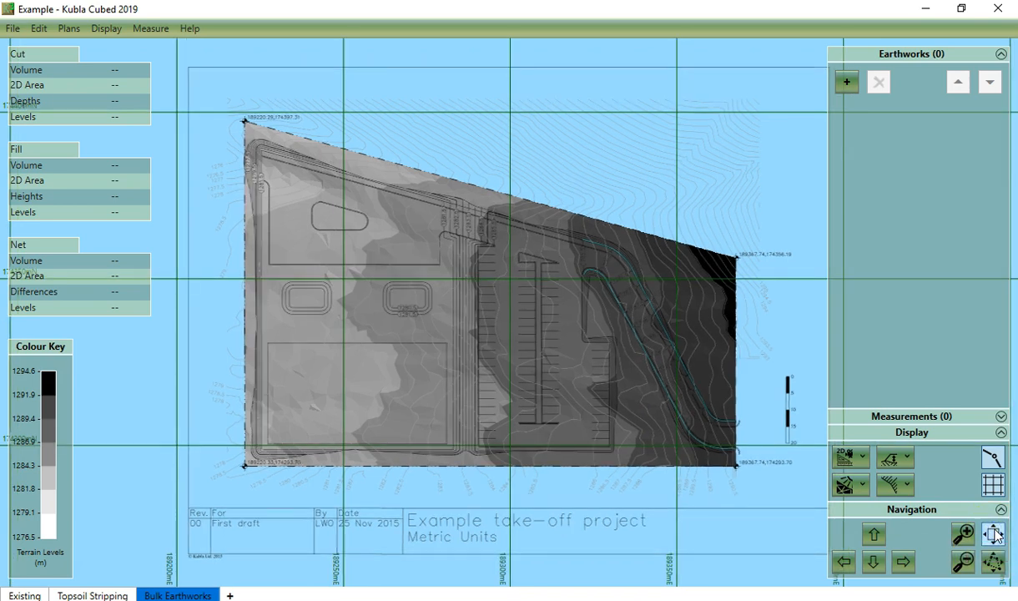
mouse_move(993, 566)
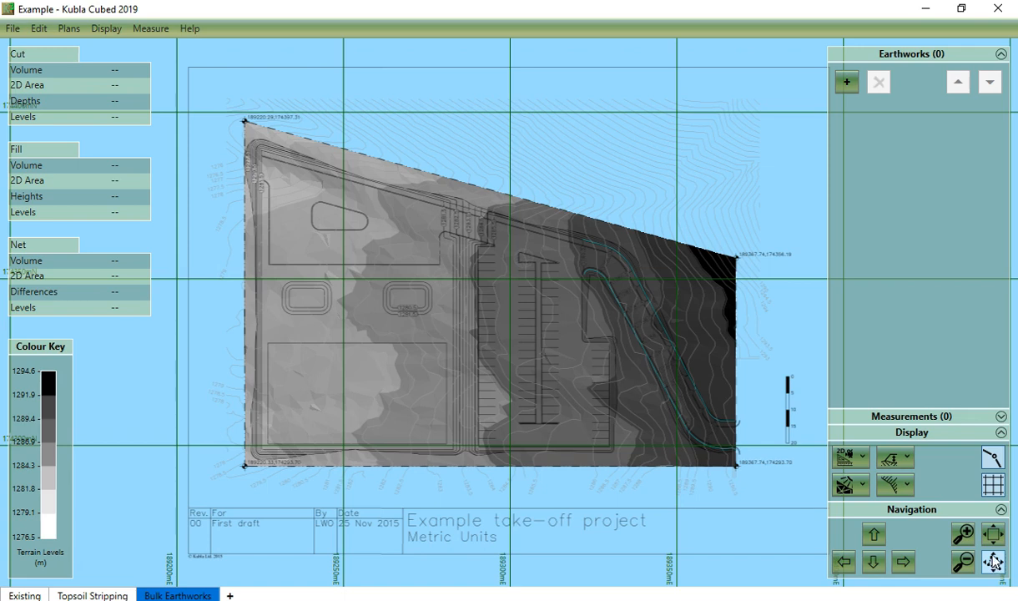
Step: Tilt and swing the orbit view down to a low, side-on look across the terrain
left_click(861, 457)
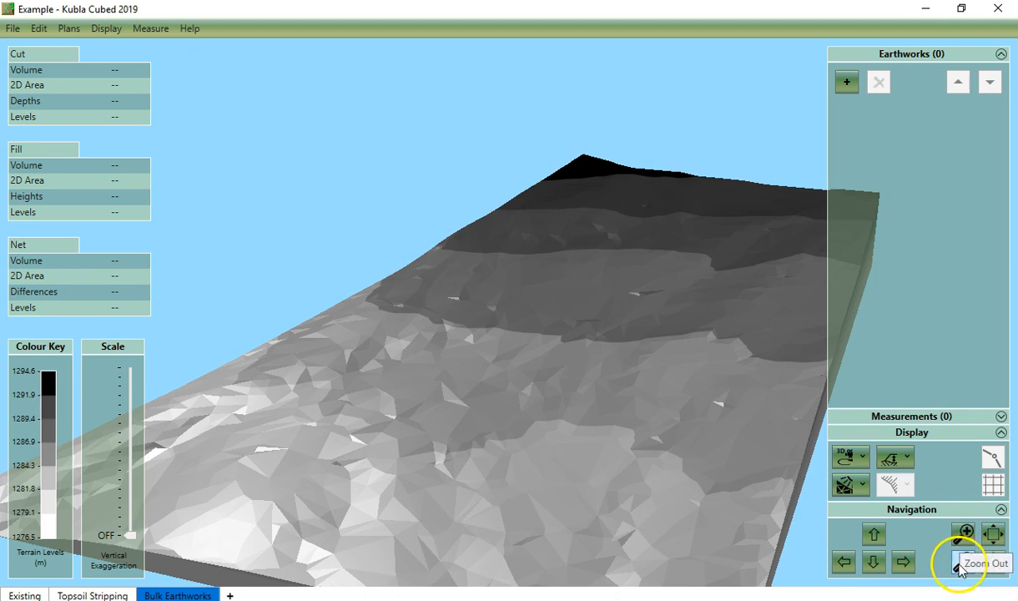
mouse_move(989, 534)
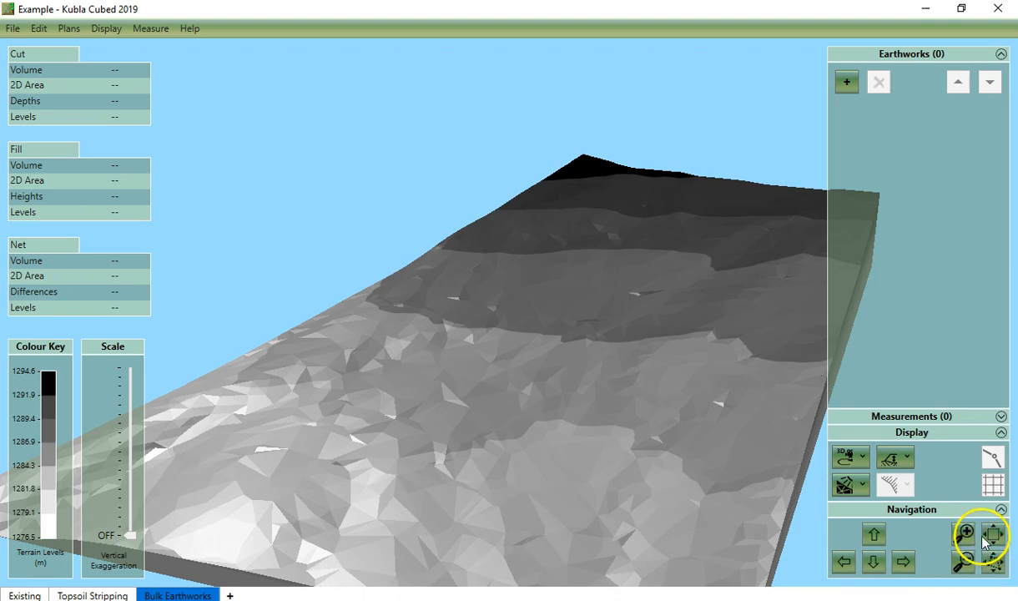
mouse_move(989, 566)
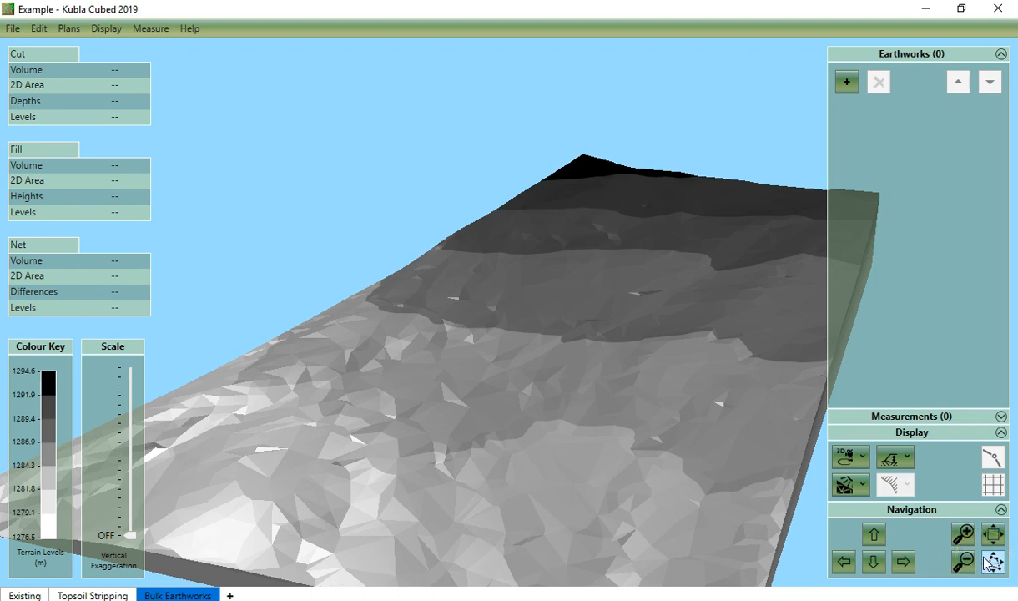
mouse_move(873, 532)
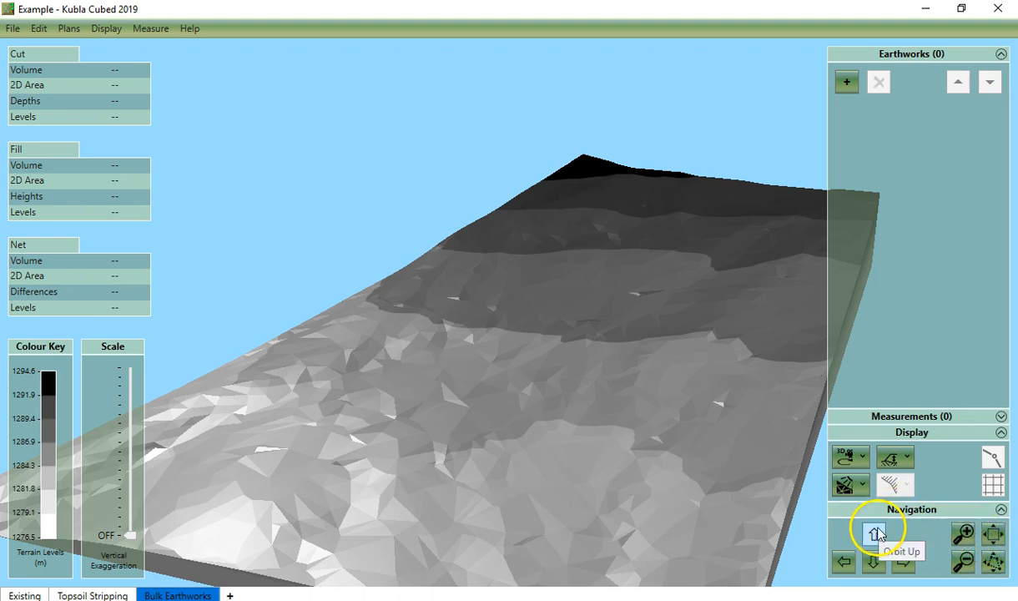
left_click(873, 530)
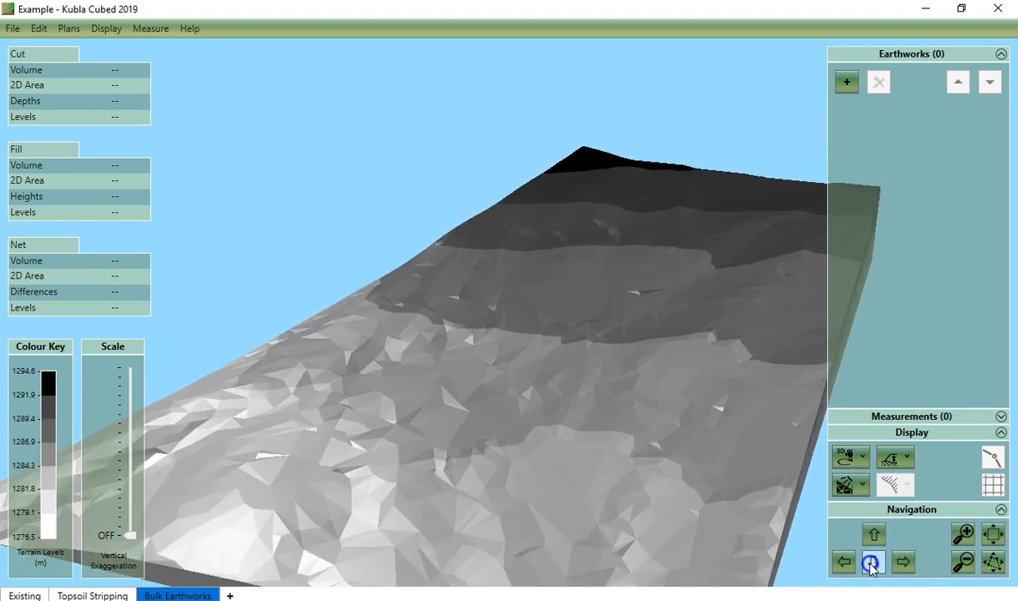
left_click(842, 561)
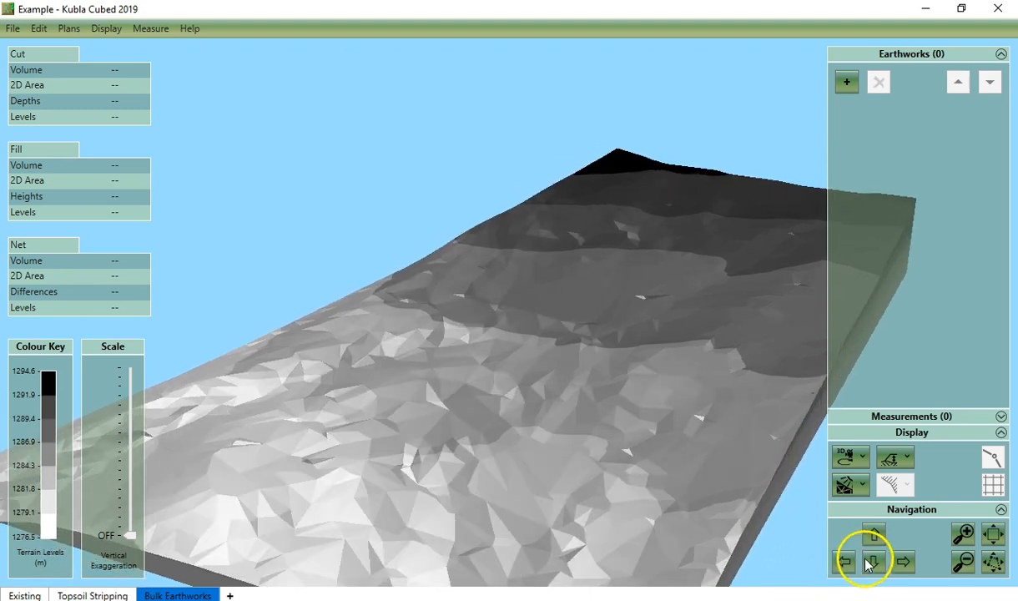
left_click(873, 560)
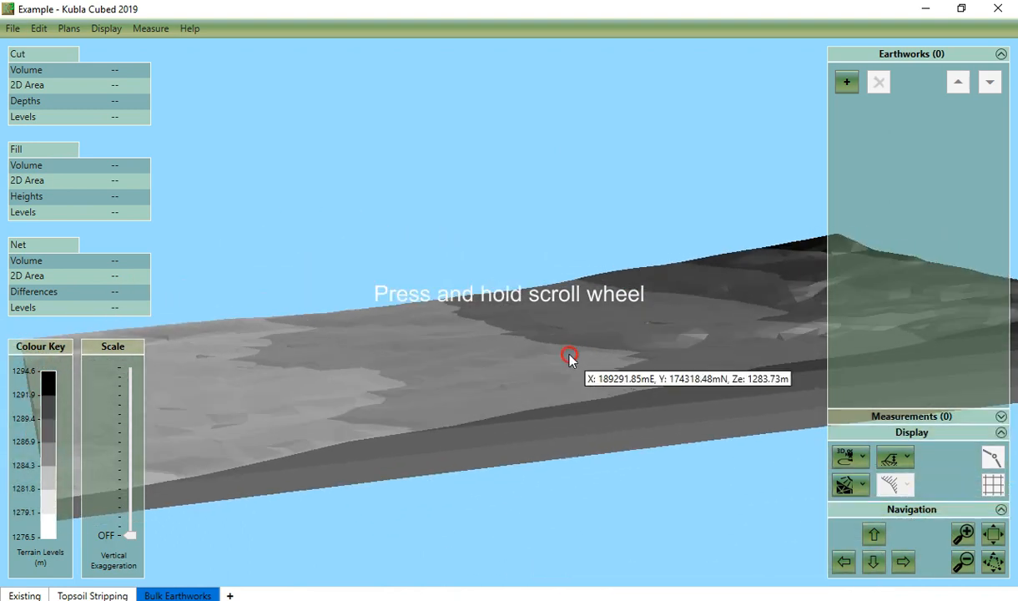
Step: Orbit once more, choose Flyover View from the view list and move the camera along the terrain
left_click_drag(571, 354, 851, 390)
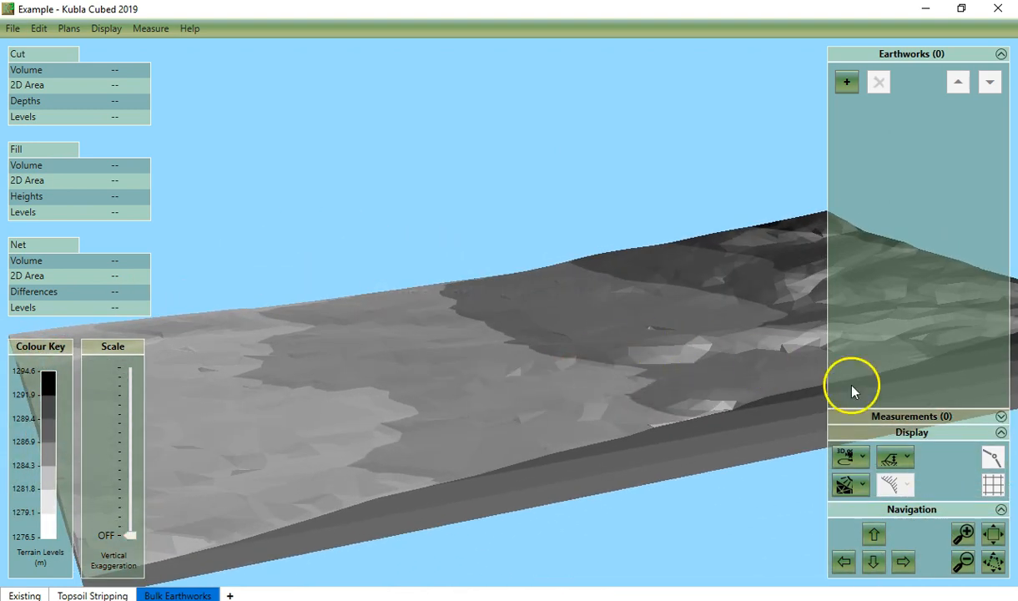
left_click(874, 457)
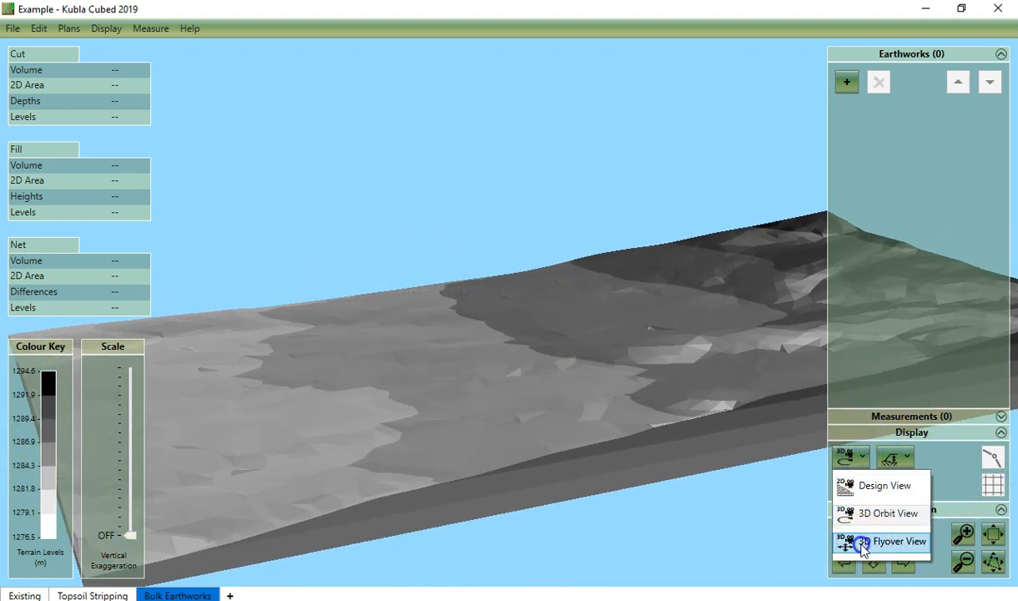
left_click(898, 540)
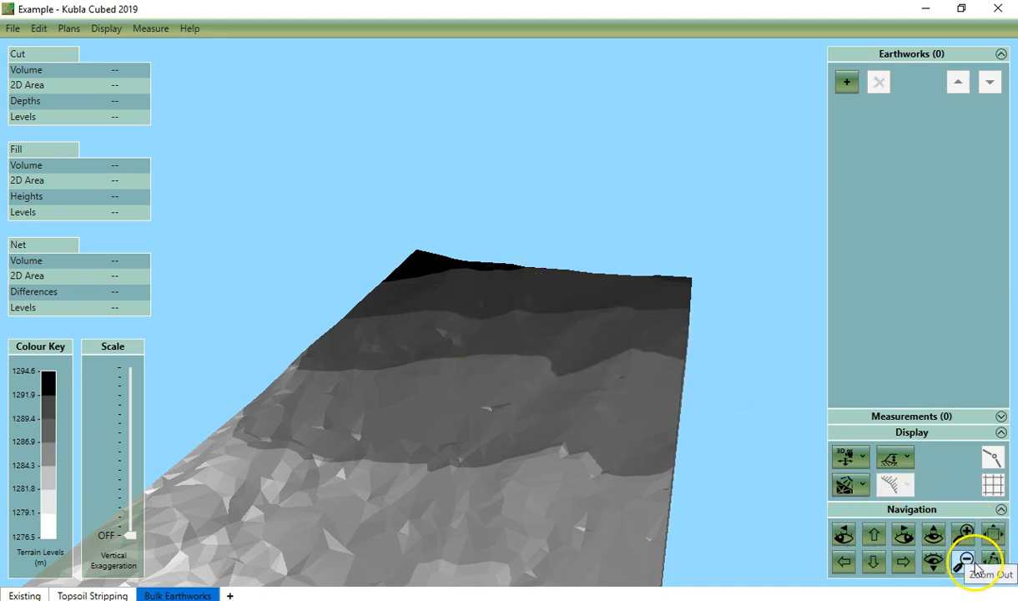
mouse_move(991, 534)
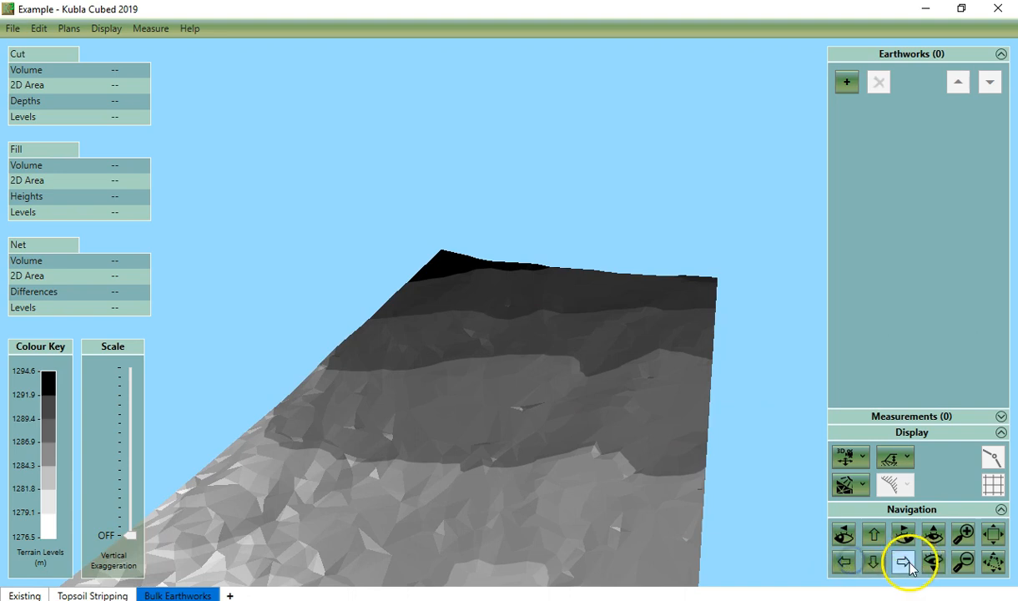
left_click(873, 561)
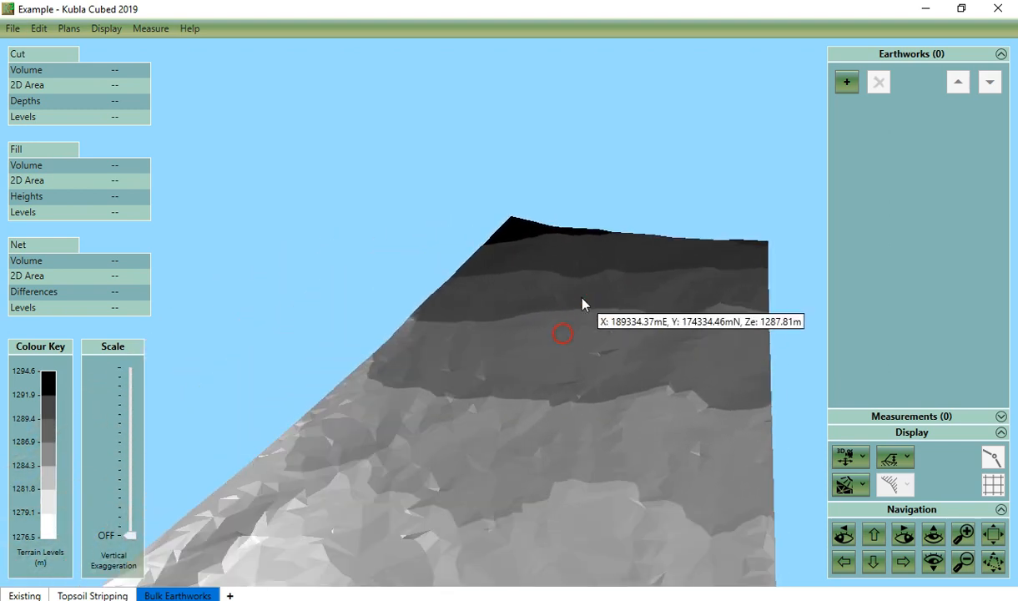
mouse_move(701, 400)
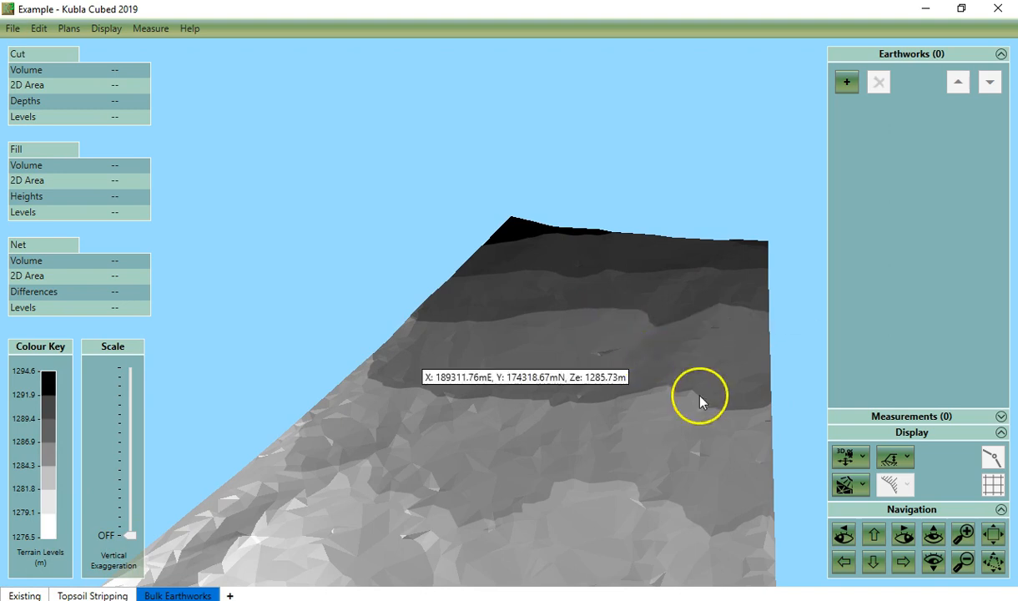
mouse_move(844, 534)
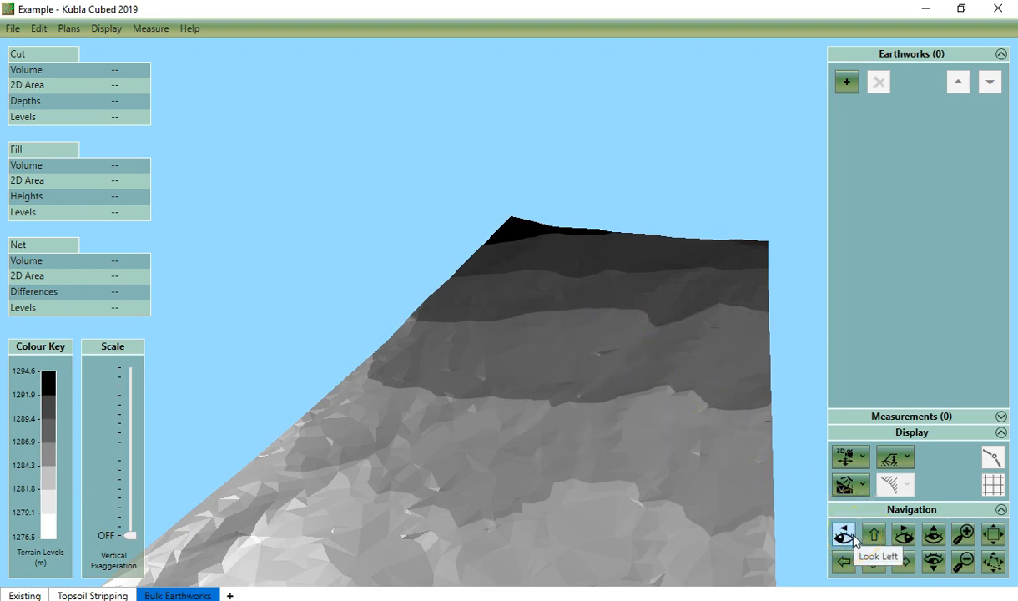
Step: Turn the flyover camera left, adjust its direction and move it over the slope
left_click(842, 534)
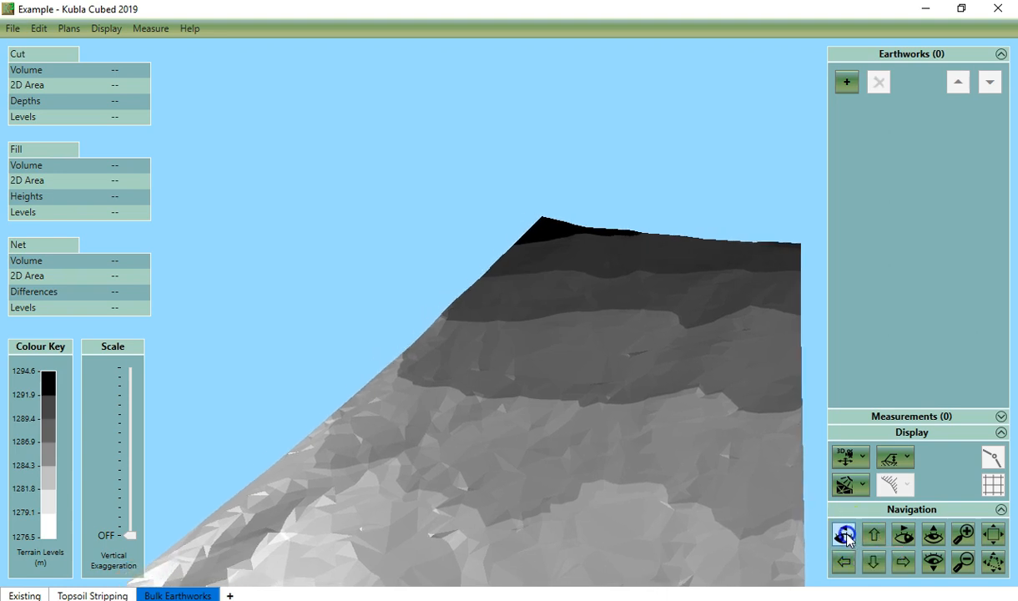
left_click(902, 534)
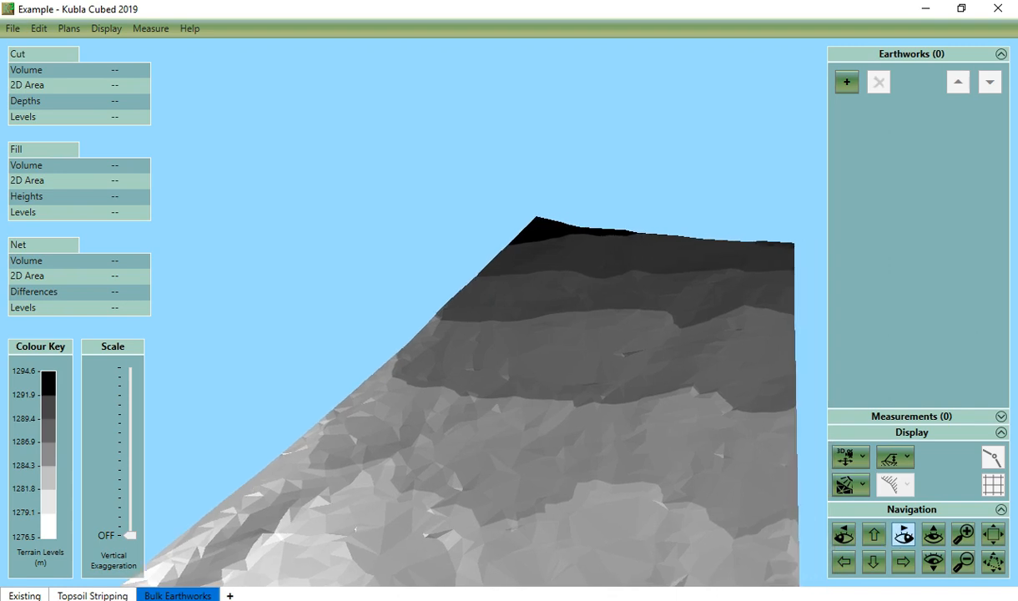
left_click(934, 534)
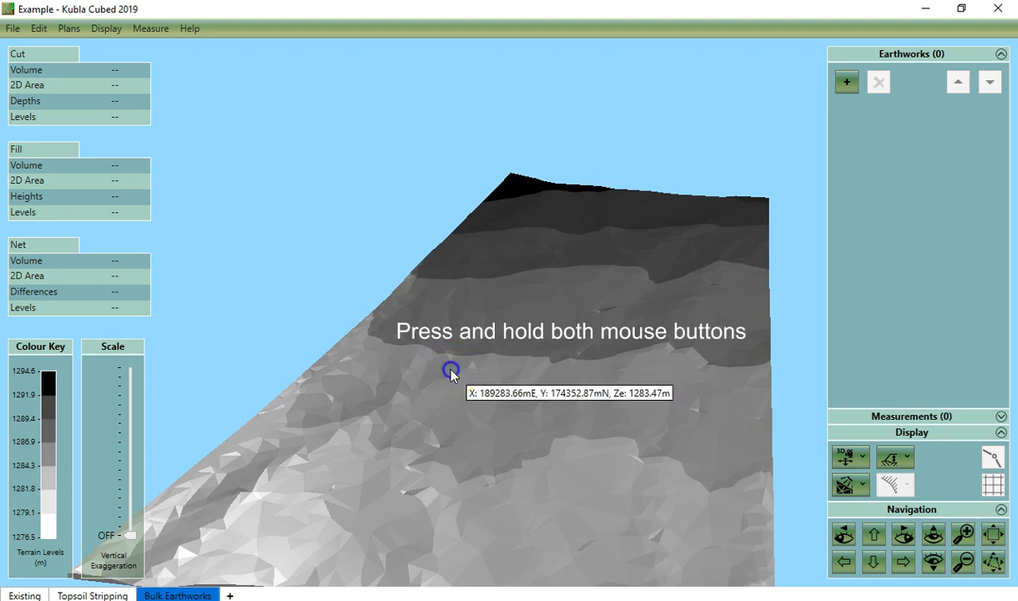
Step: Swing the view slightly, then pick Design View to show the 2D site plan with contours
left_click_drag(451, 370, 459, 377)
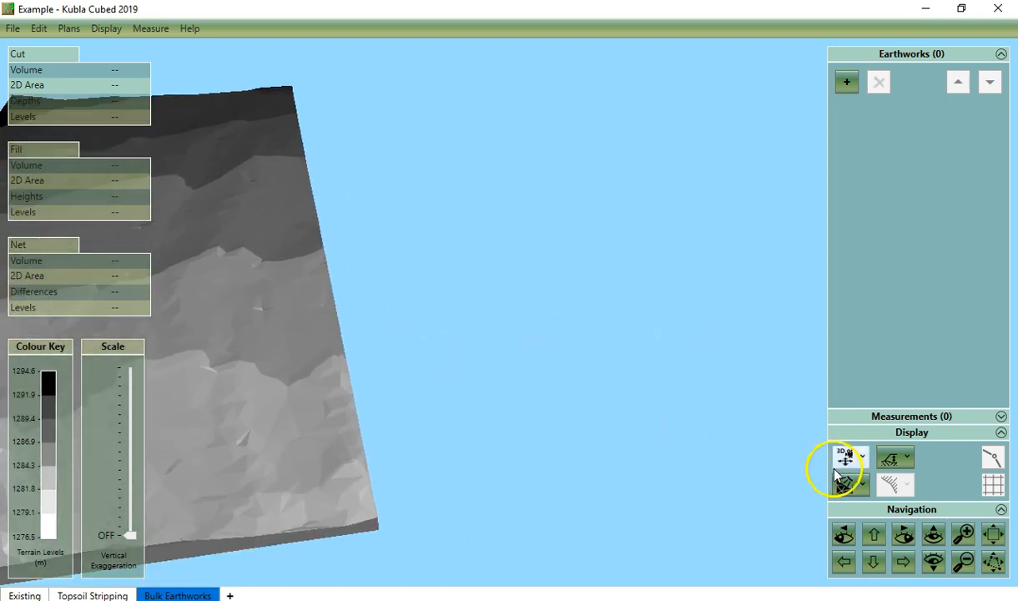
left_click(845, 457)
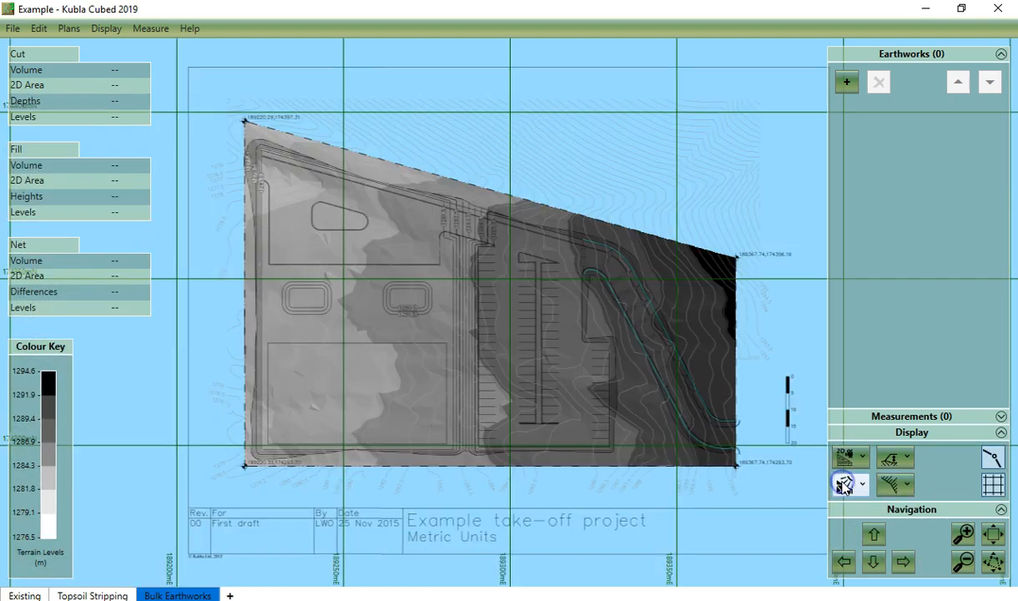